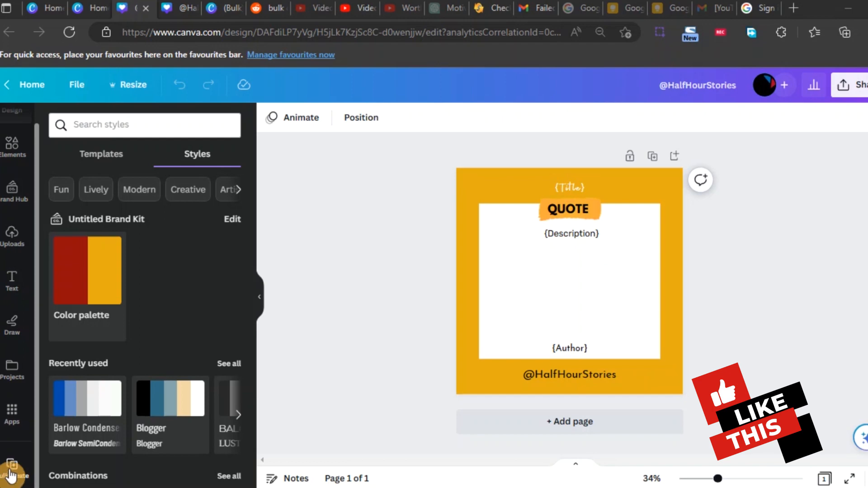
# Start Bulk create and upload the CSV so Title, Description and Author fields are identified
pyautogui.click(11, 468)
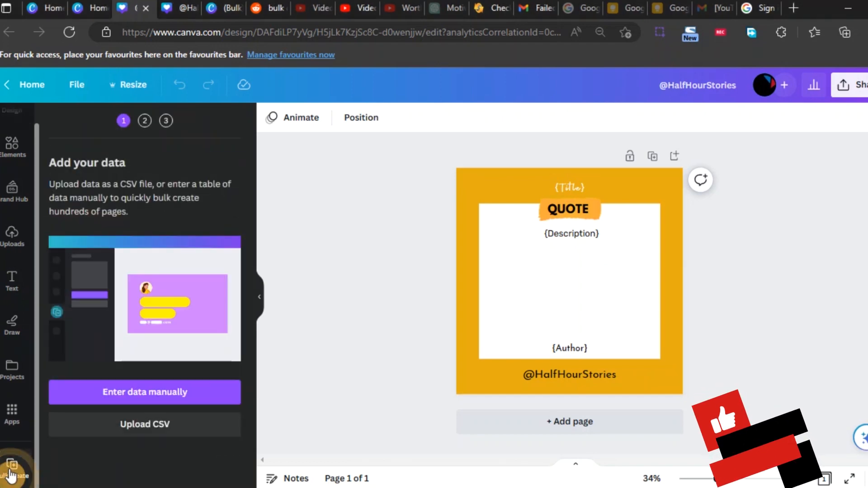
pyautogui.click(462, 277)
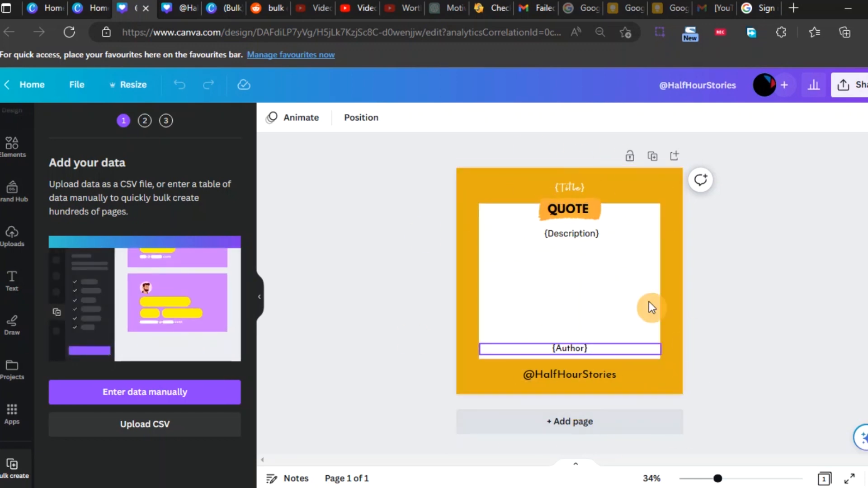
pyautogui.click(571, 277)
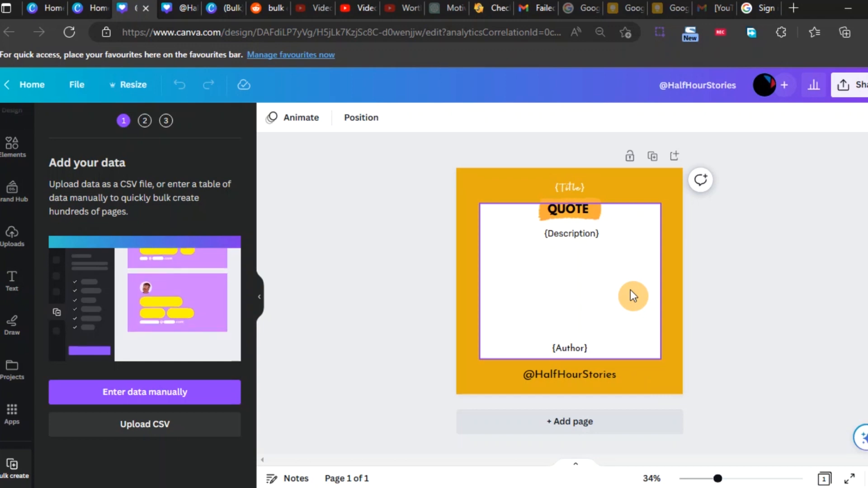
pyautogui.click(569, 375)
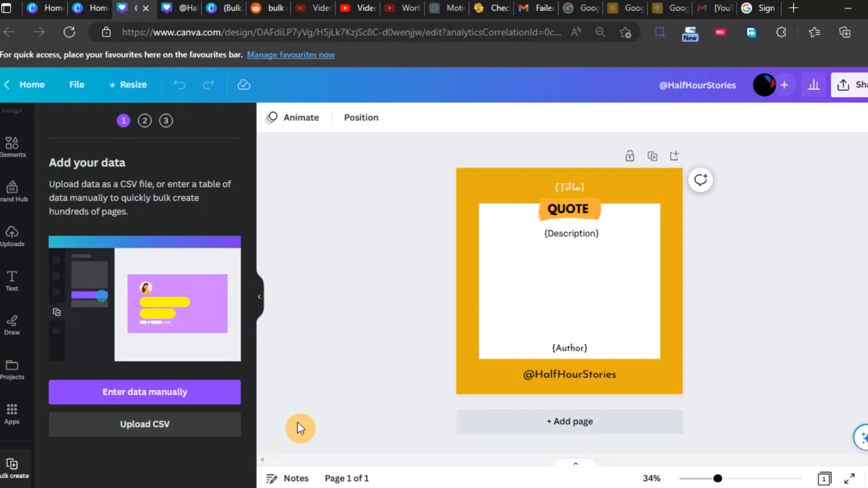
pyautogui.click(144, 424)
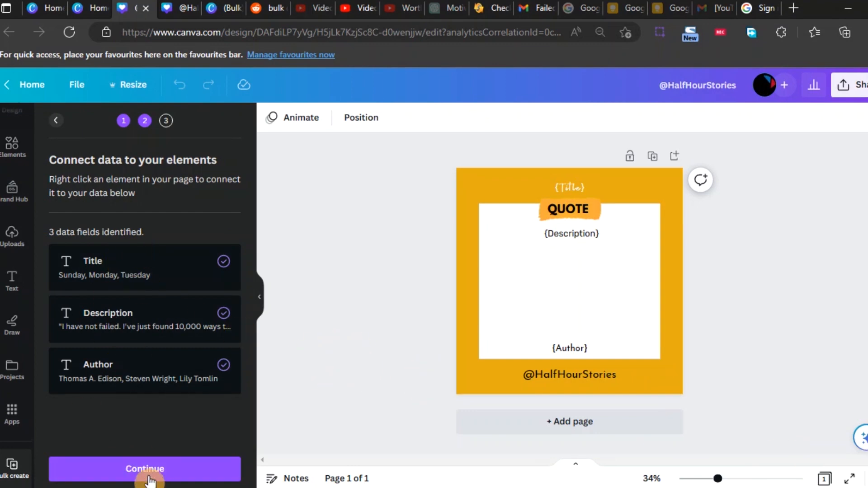
# Continue with all three fields connected and generate the 27 pages
pyautogui.click(144, 469)
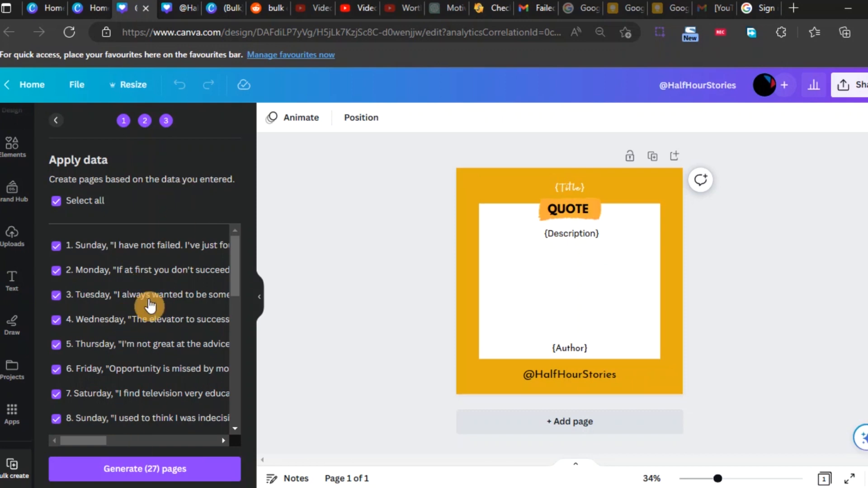
pyautogui.moveTo(549, 169)
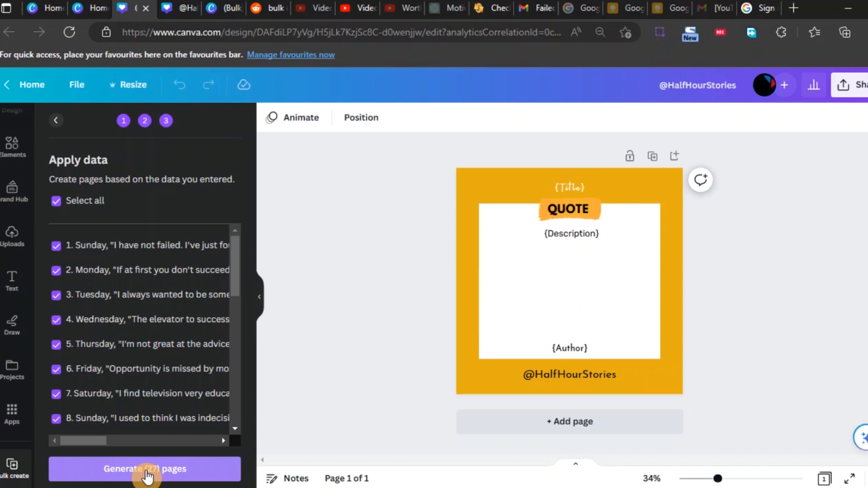
pyautogui.click(144, 470)
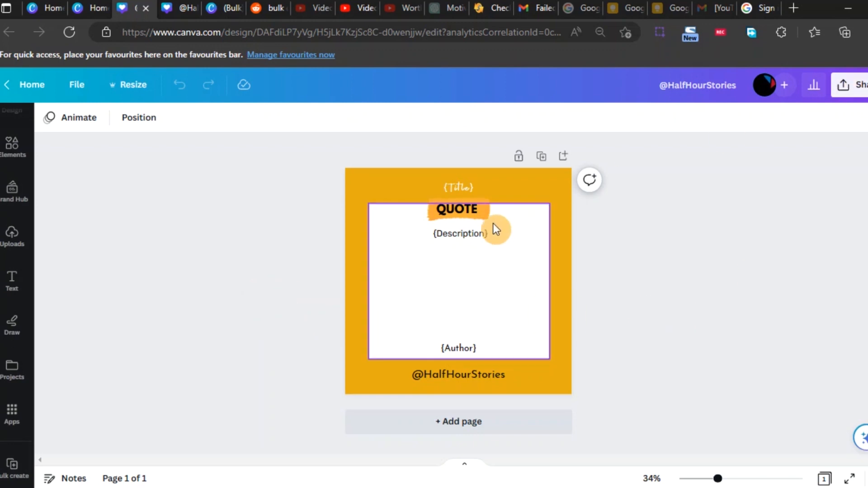
# Delete the {Title}, {Description} and {Author} placeholders, then bring up Share options
pyautogui.click(458, 188)
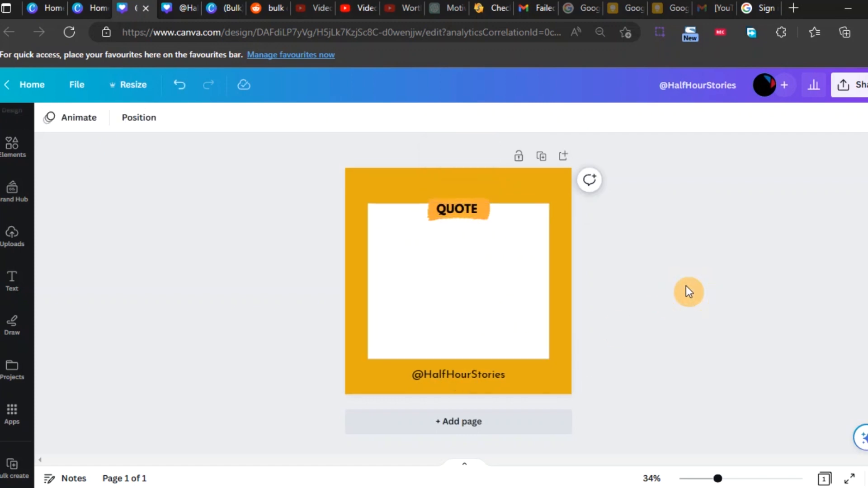
pyautogui.click(420, 275)
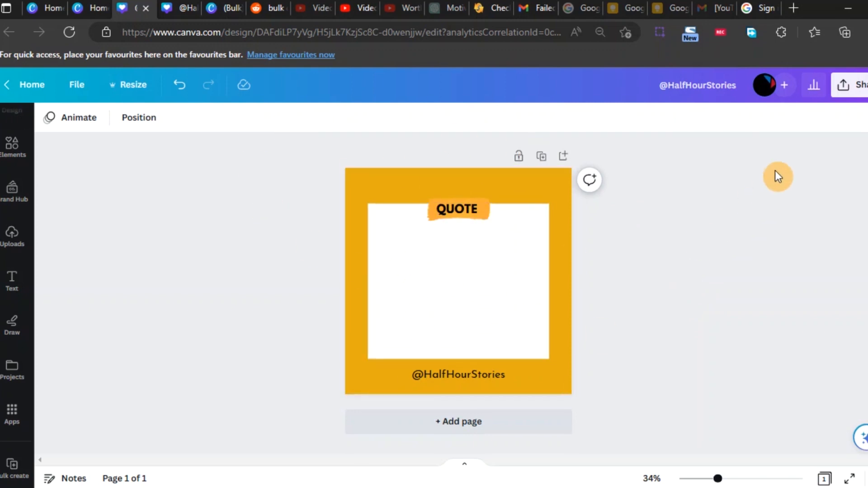
pyautogui.click(861, 85)
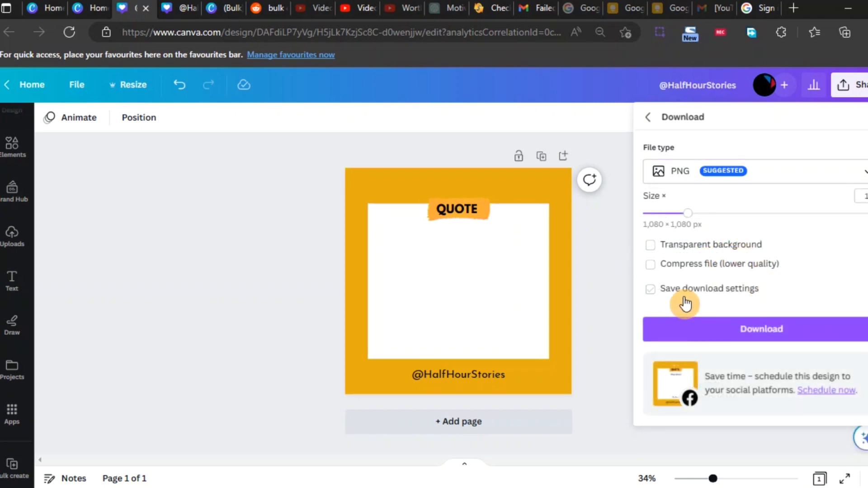
# Download the empty frame as a 1080×1080 PNG with settings saved, then start a blank copy
pyautogui.click(650, 288)
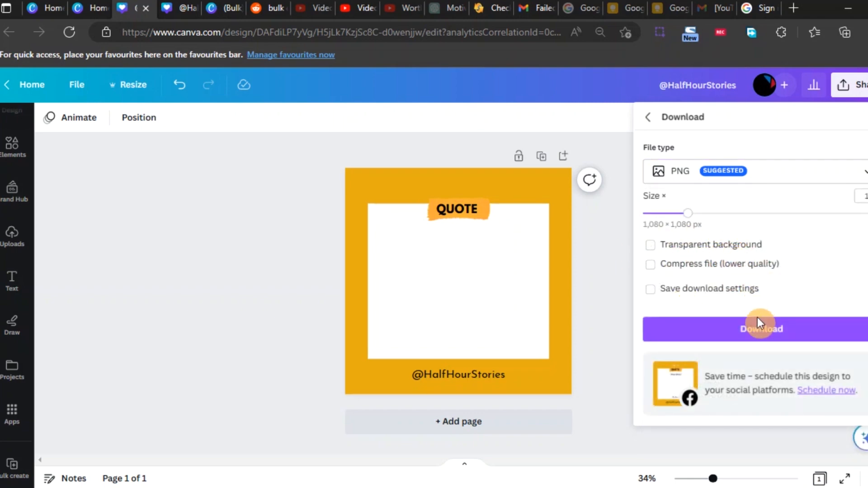
pyautogui.click(761, 328)
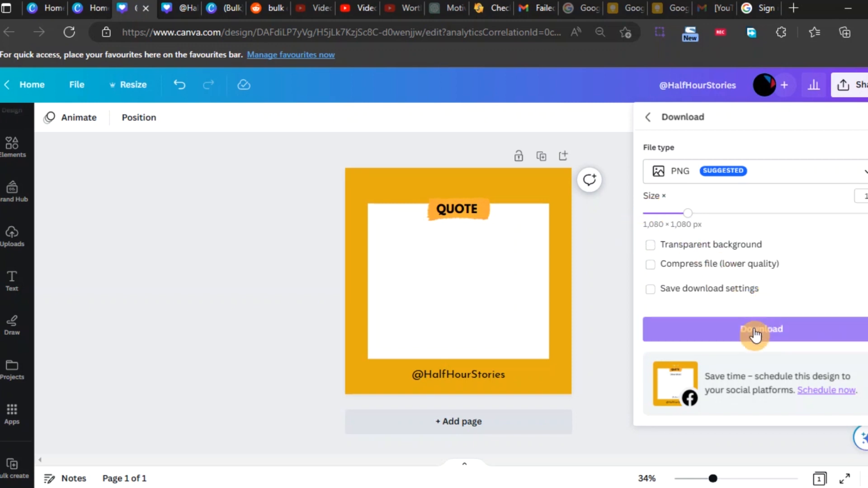
pyautogui.click(650, 288)
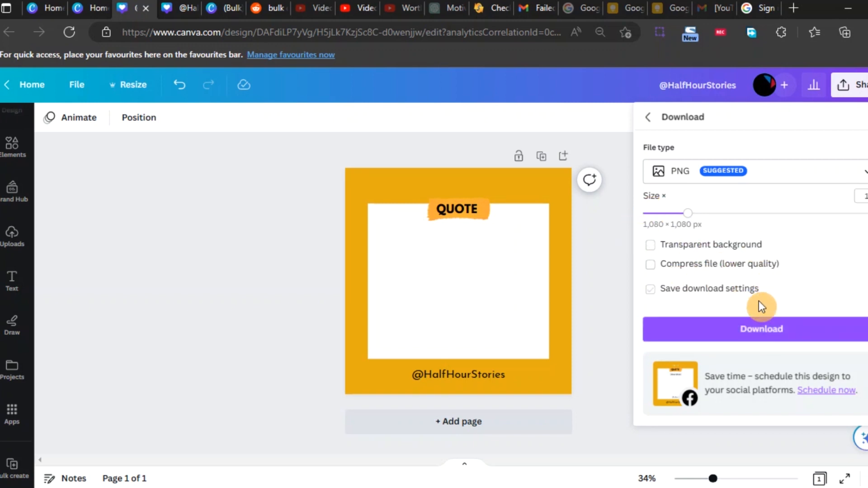
pyautogui.click(761, 330)
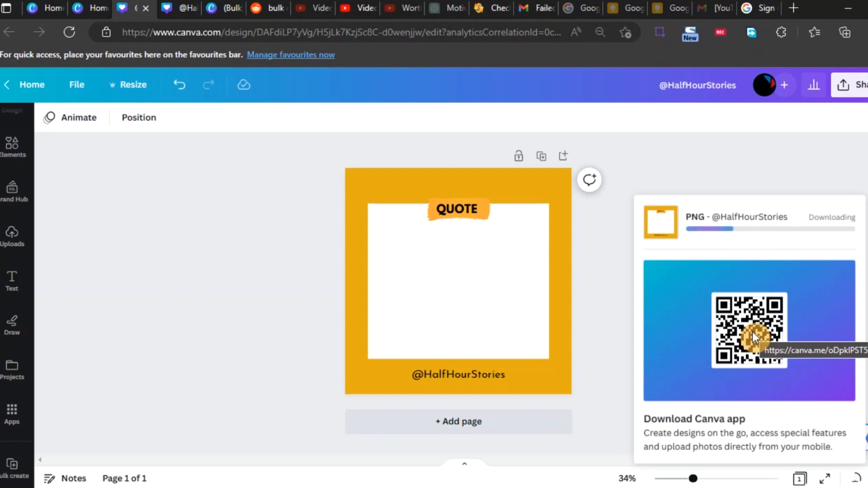
pyautogui.click(76, 85)
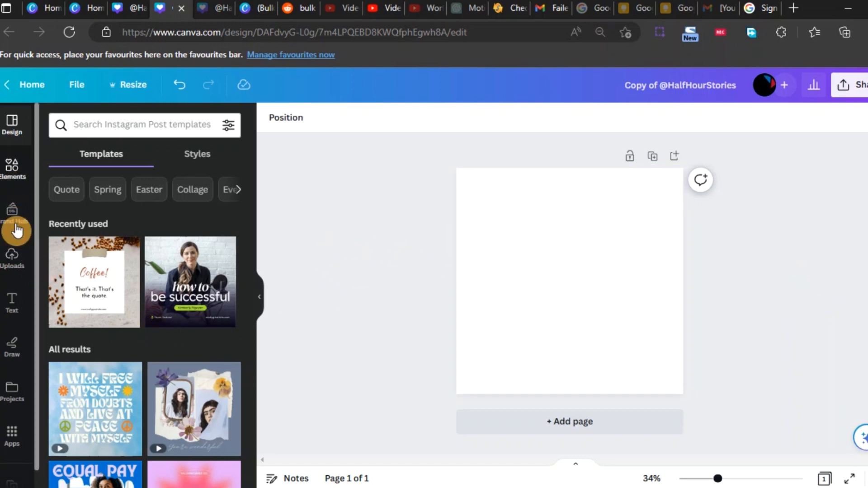
# Add the uploaded orange quote frame image and enlarge it to fill the page
pyautogui.click(12, 256)
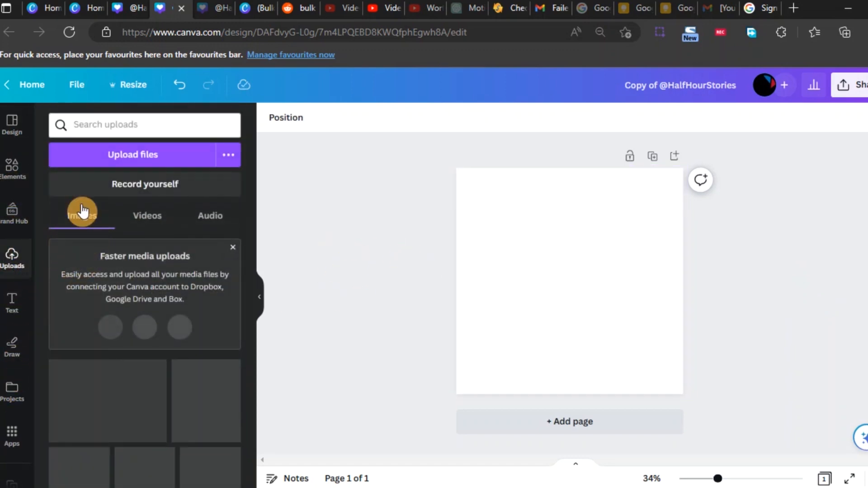
pyautogui.click(81, 215)
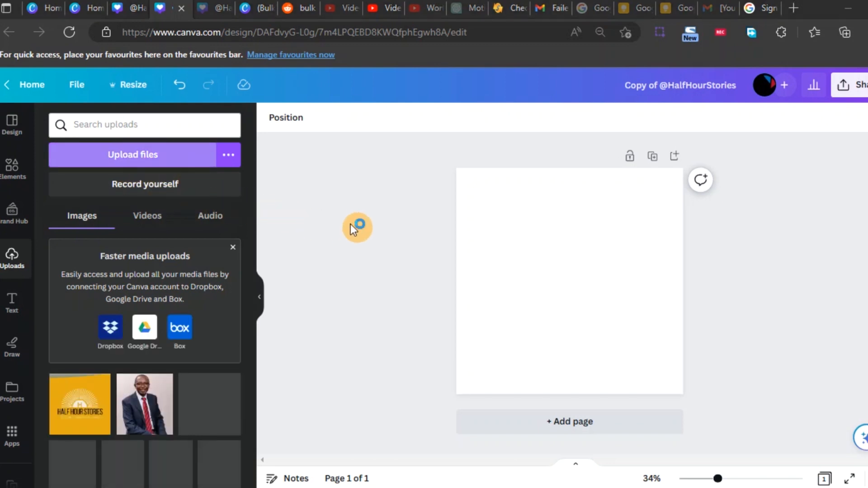
pyautogui.click(132, 154)
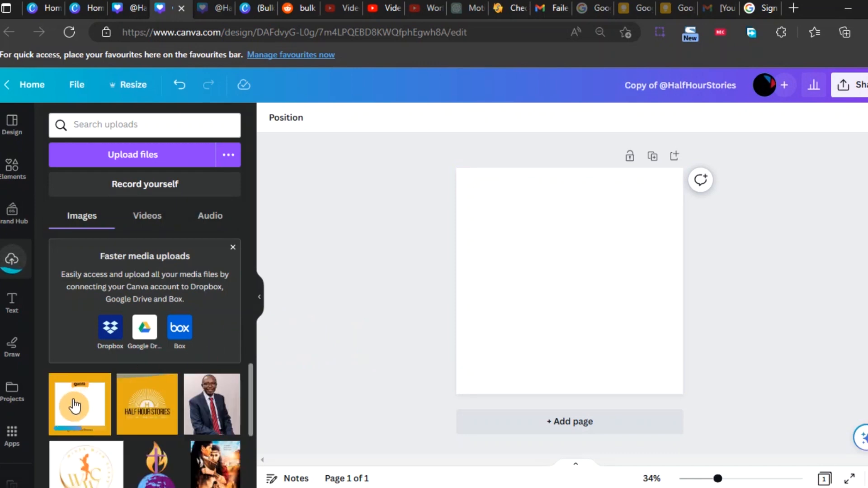
pyautogui.click(79, 404)
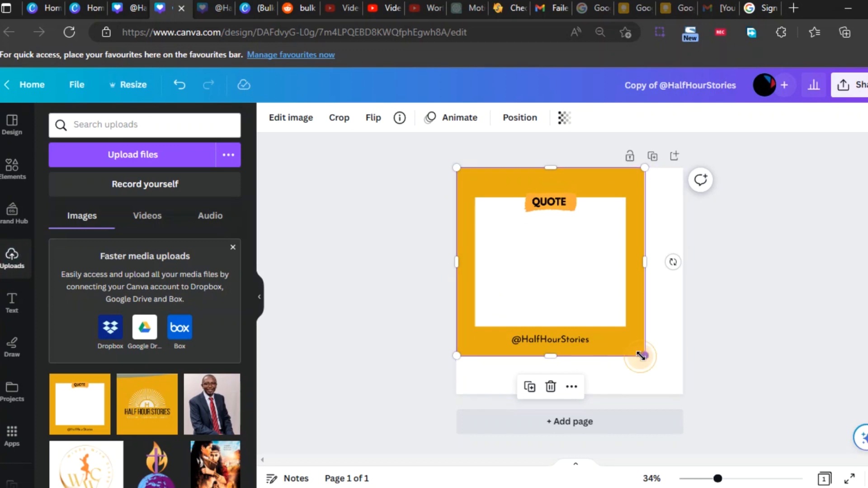
pyautogui.moveTo(639, 357); pyautogui.dragTo(683, 395)
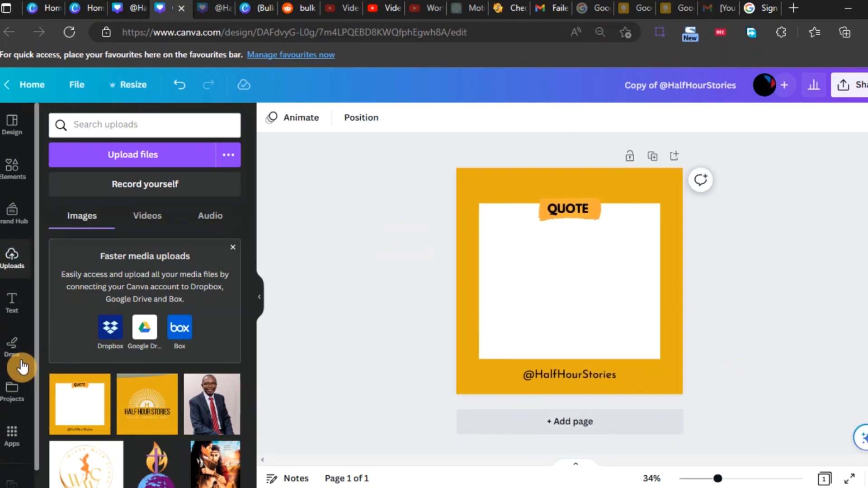
pyautogui.click(10, 302)
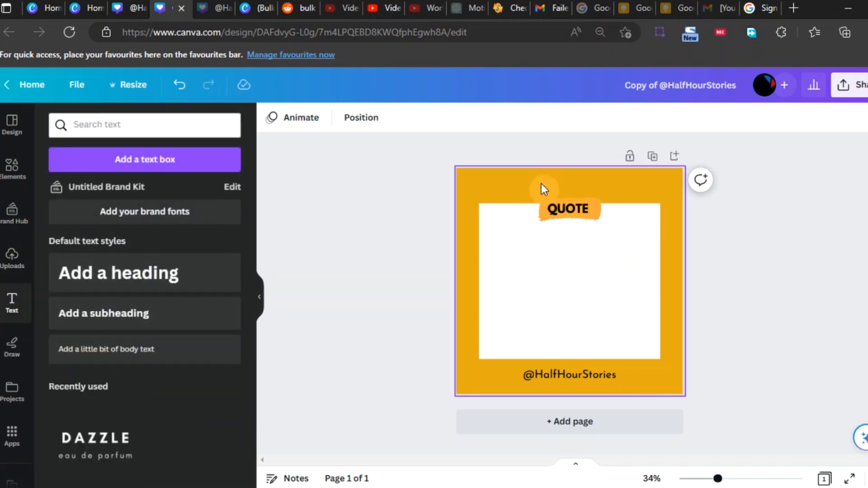
# Add a subheading and place it on the orange border above QUOTE
pyautogui.click(103, 313)
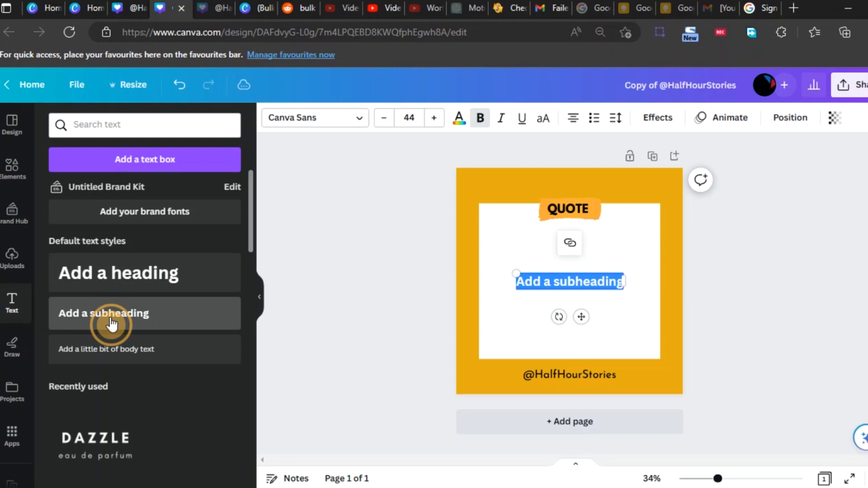
pyautogui.moveTo(589, 281); pyautogui.dragTo(589, 227)
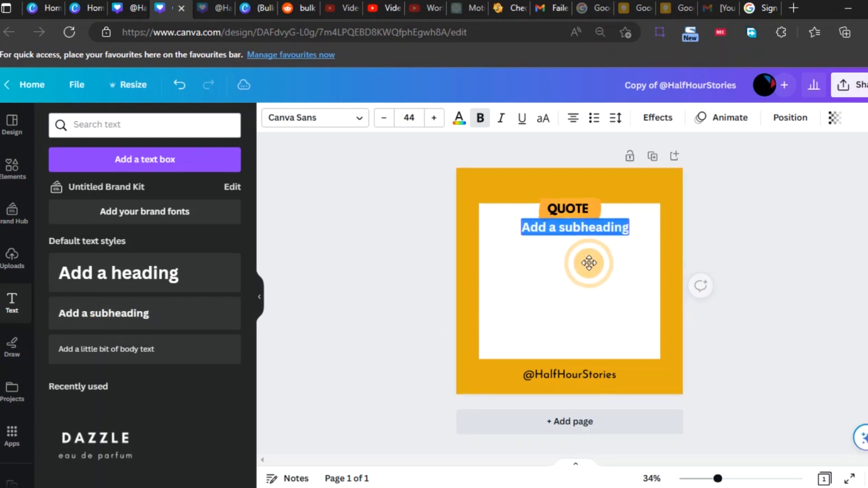
pyautogui.moveTo(575, 227); pyautogui.dragTo(569, 184)
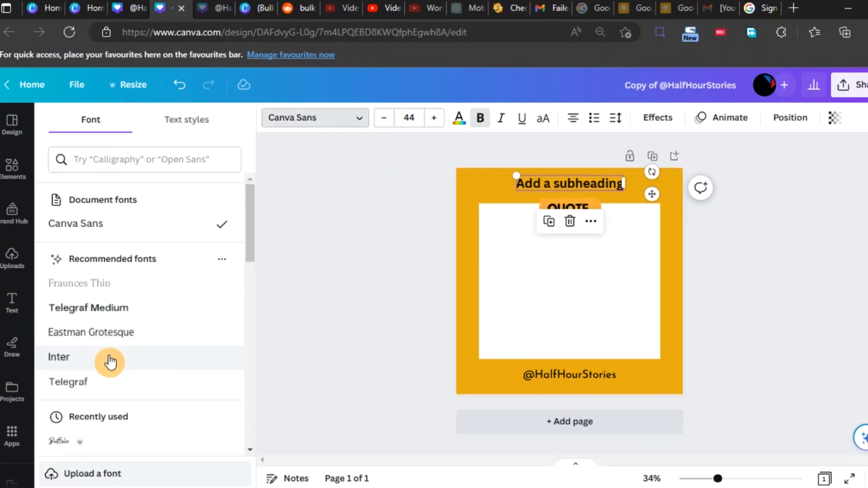
# Set the title text to Buffalo font, white colour and size 57
pyautogui.click(59, 357)
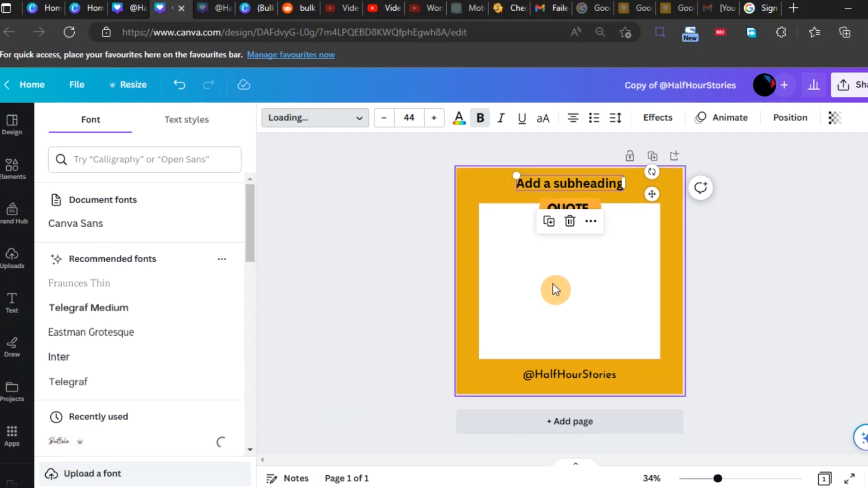
pyautogui.click(59, 441)
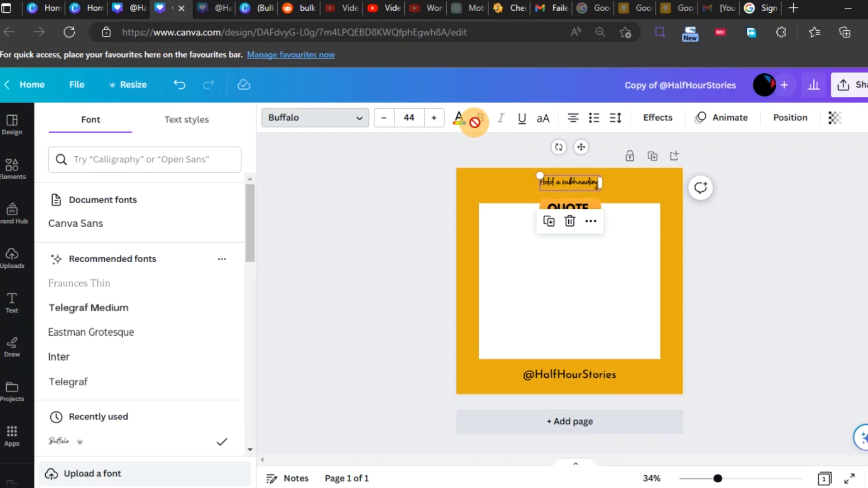
pyautogui.click(458, 118)
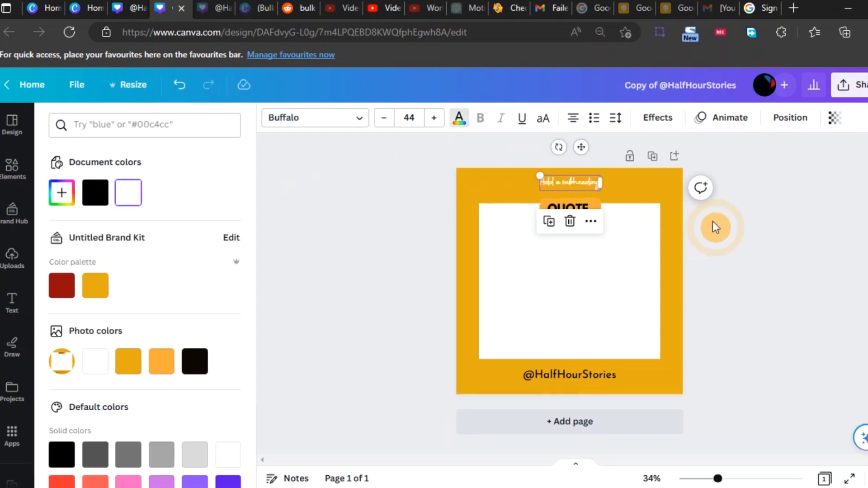
pyautogui.click(434, 118)
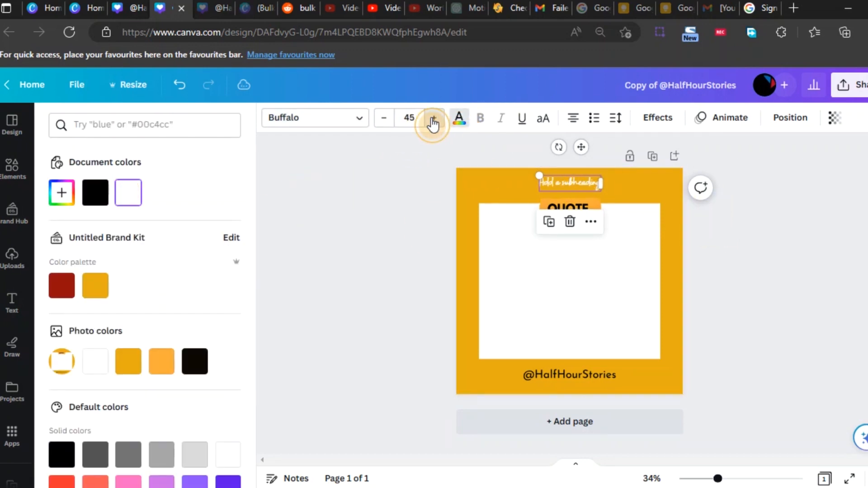
pyautogui.click(433, 119)
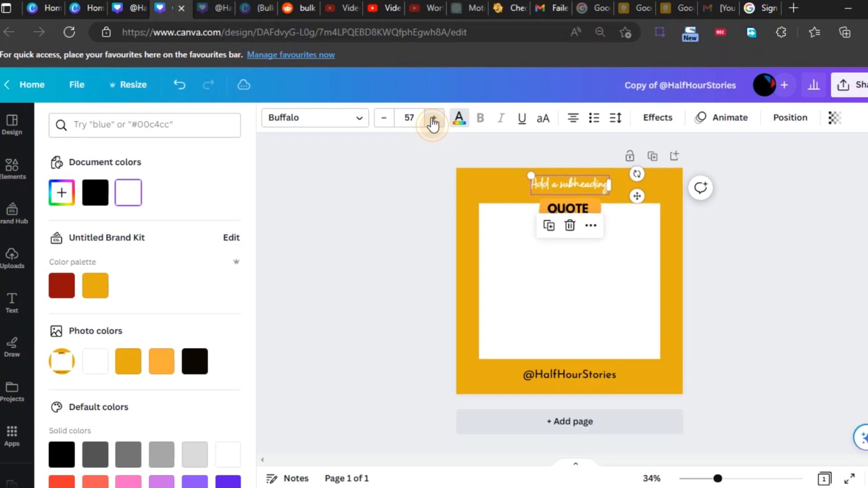
pyautogui.click(434, 118)
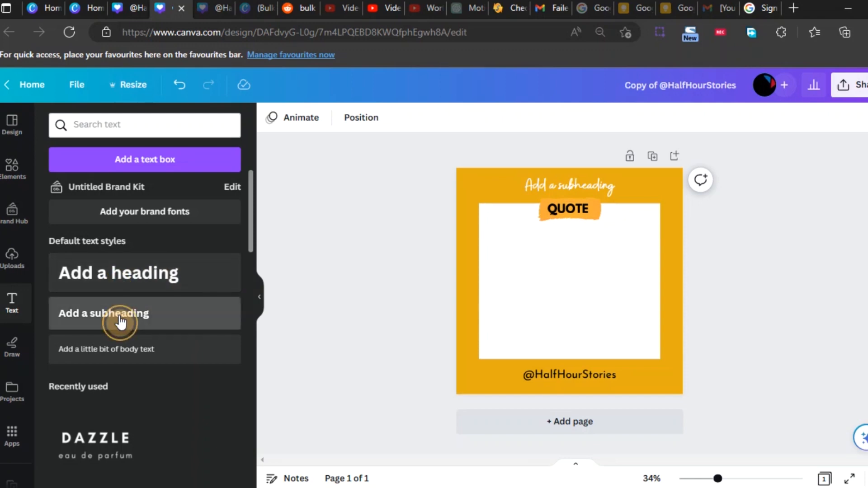
# Add two subheadings in the white box, mid-card and near the bottom, shrinking the lower to 35
pyautogui.click(103, 313)
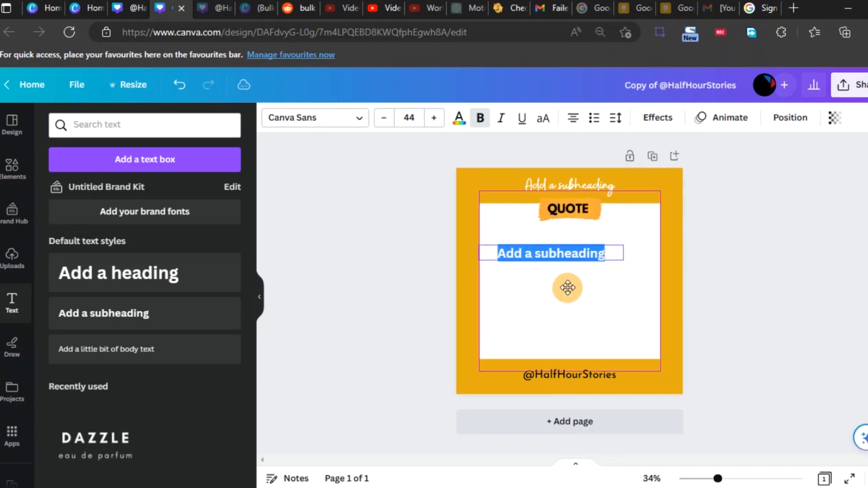
pyautogui.click(551, 253)
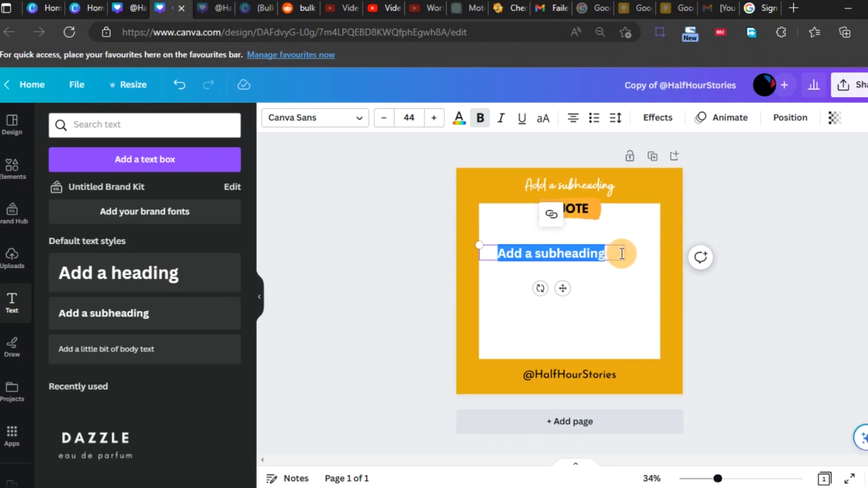
pyautogui.moveTo(622, 253); pyautogui.dragTo(659, 250)
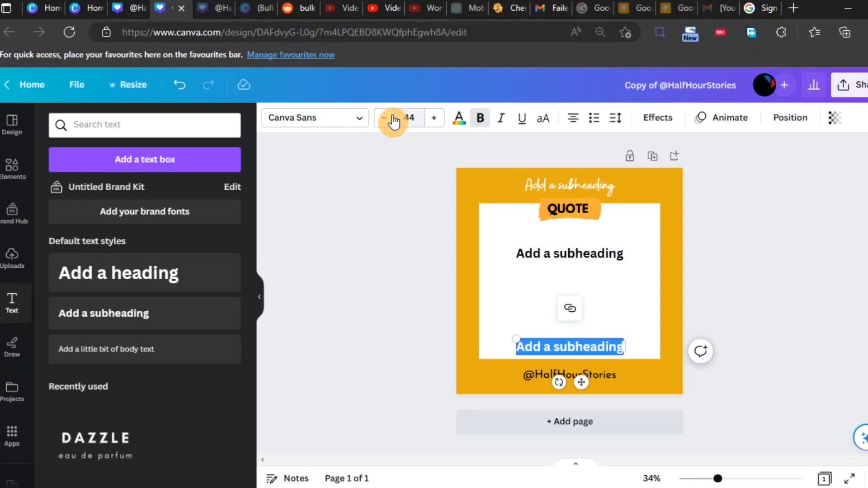
pyautogui.click(383, 118)
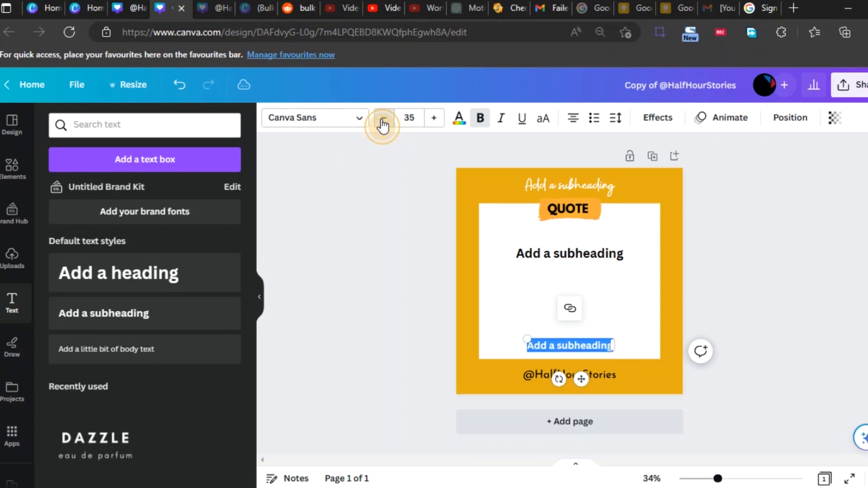
pyautogui.click(569, 253)
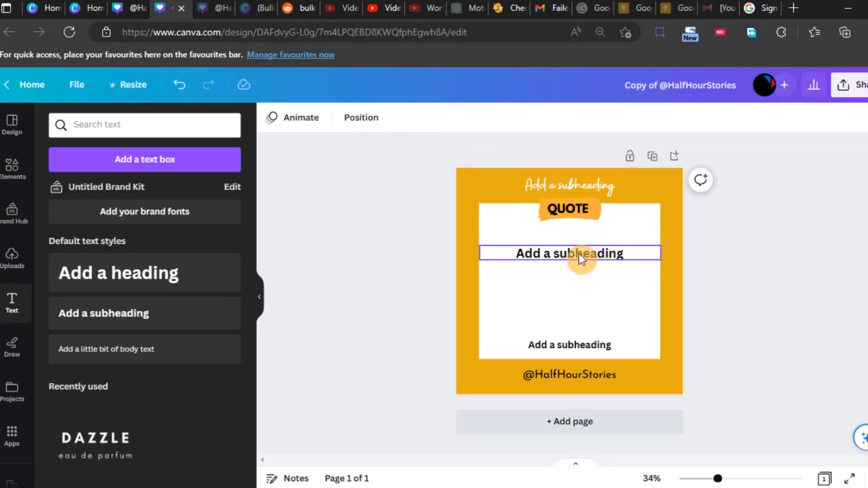
# Change the white-box texts to Inter, with the bottom one non-bold at size 34
pyautogui.click(569, 254)
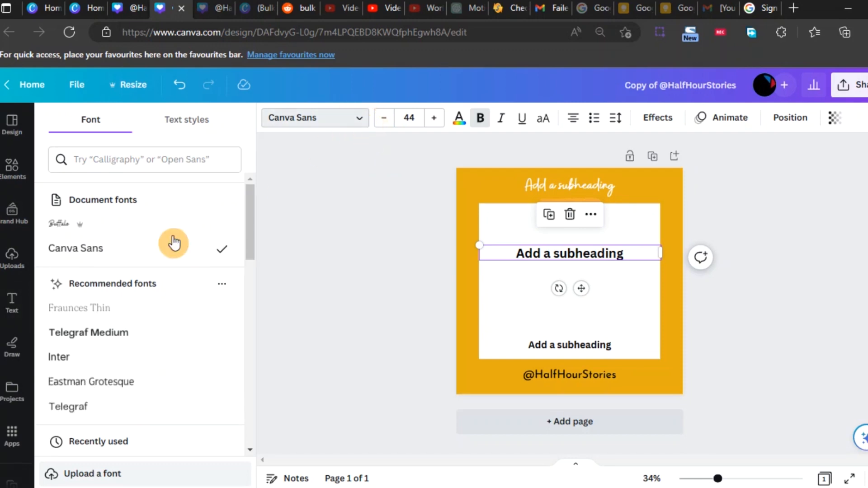
pyautogui.moveTo(114, 332)
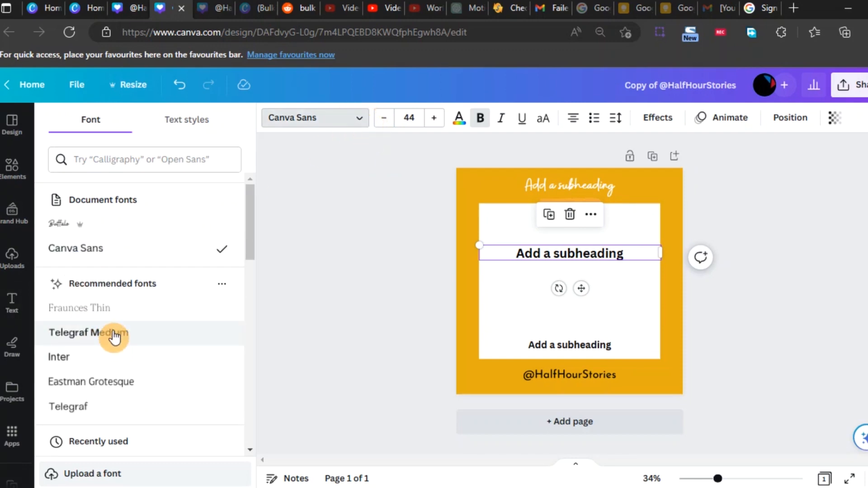
pyautogui.moveTo(66, 358)
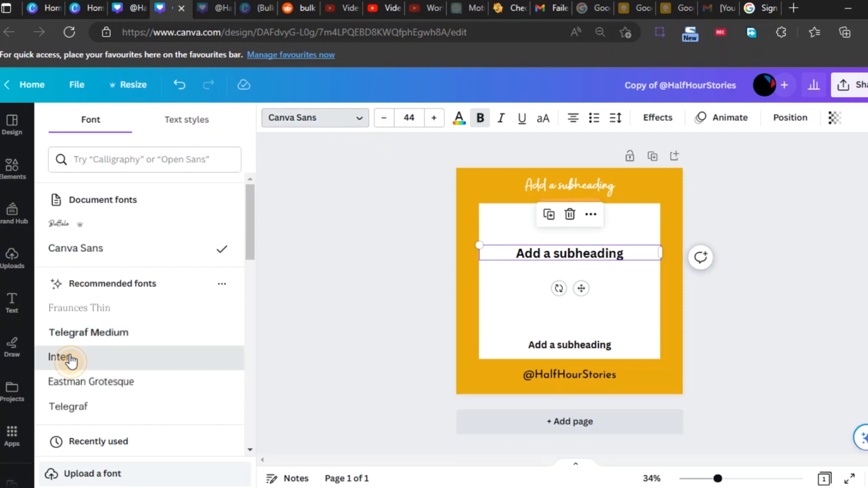
pyautogui.click(60, 357)
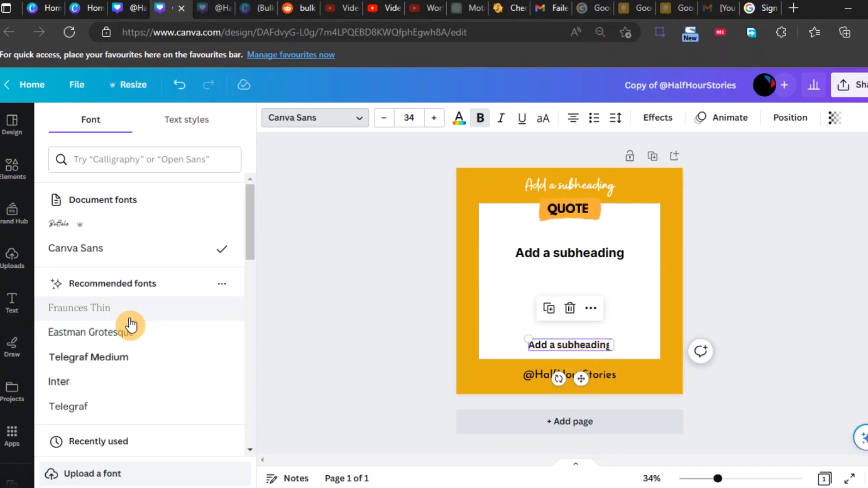
pyautogui.scroll(-3)
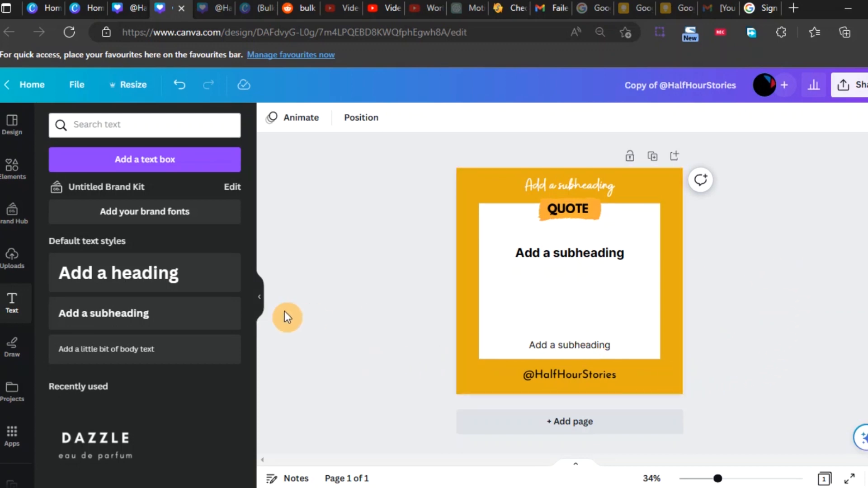
pyautogui.moveTo(10, 476)
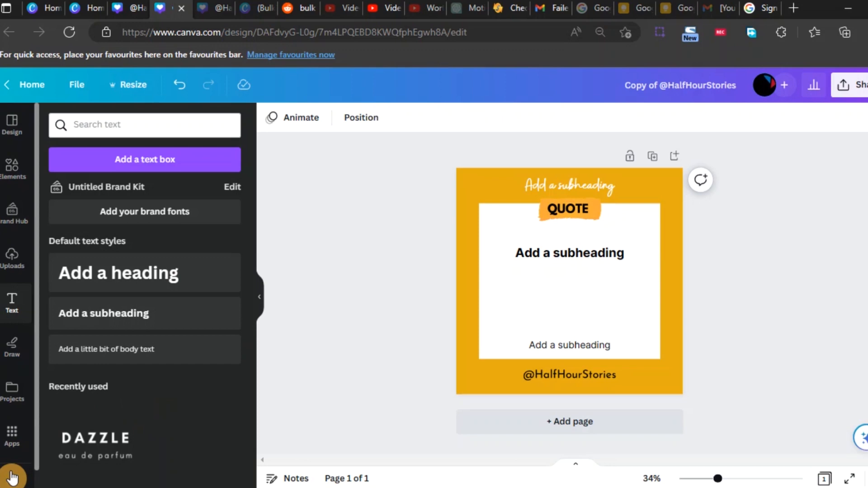
pyautogui.click(11, 472)
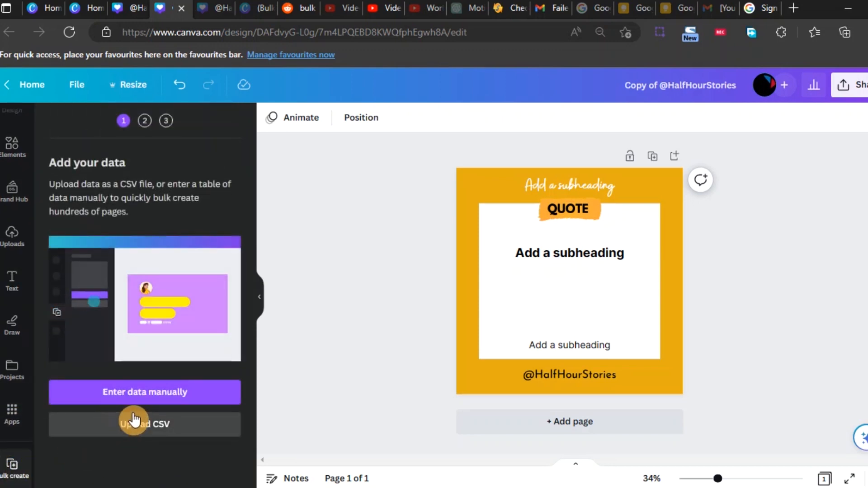
pyautogui.click(145, 423)
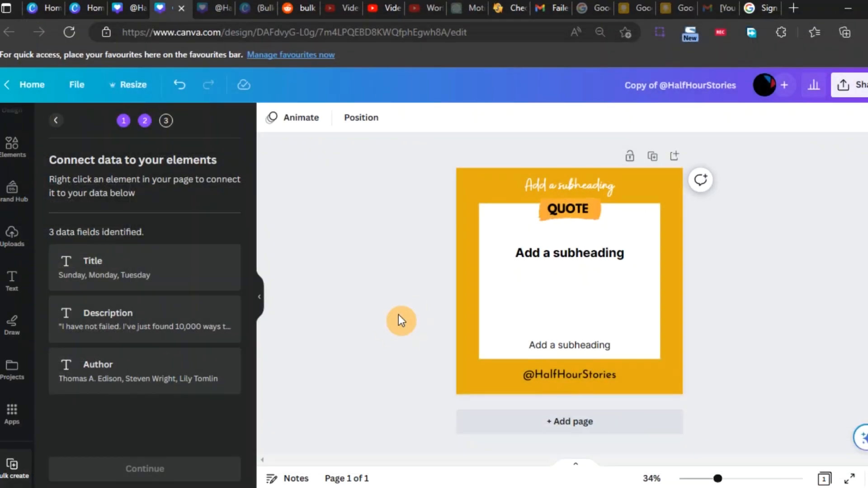
pyautogui.moveTo(470, 284)
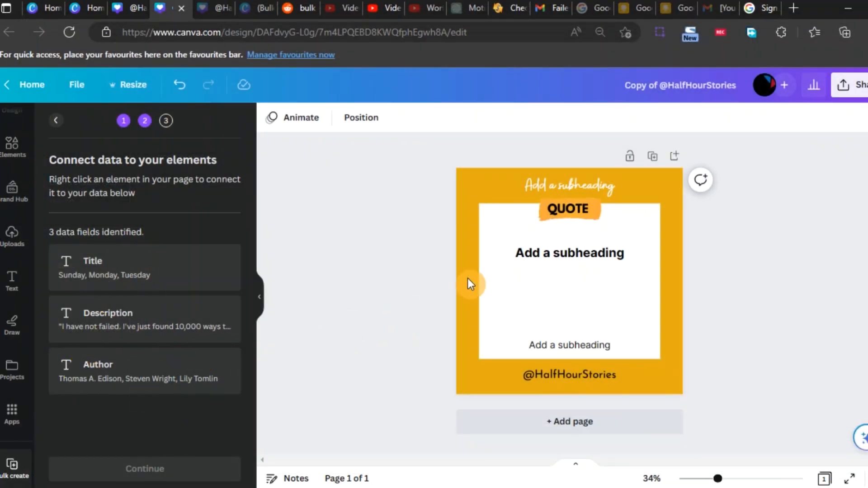
# Connect the top, middle and bottom texts to Title, Description and Author, then continue to apply data
pyautogui.click(568, 185)
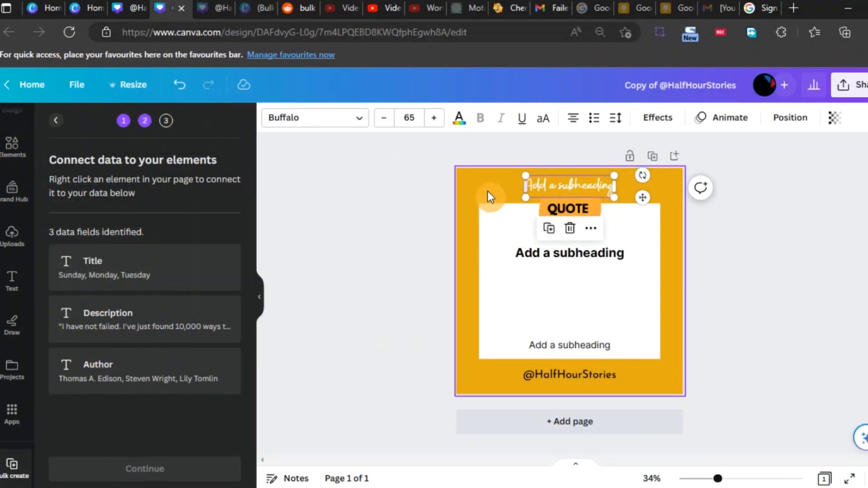
pyautogui.rightClick(569, 186)
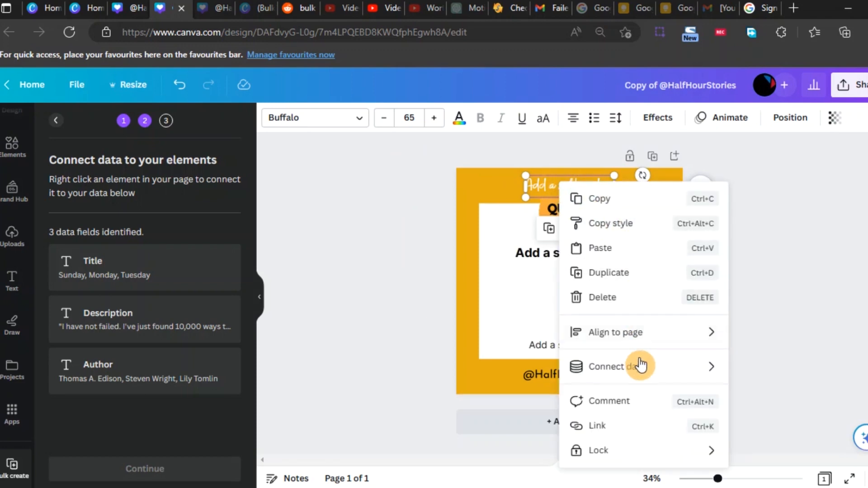
pyautogui.click(615, 366)
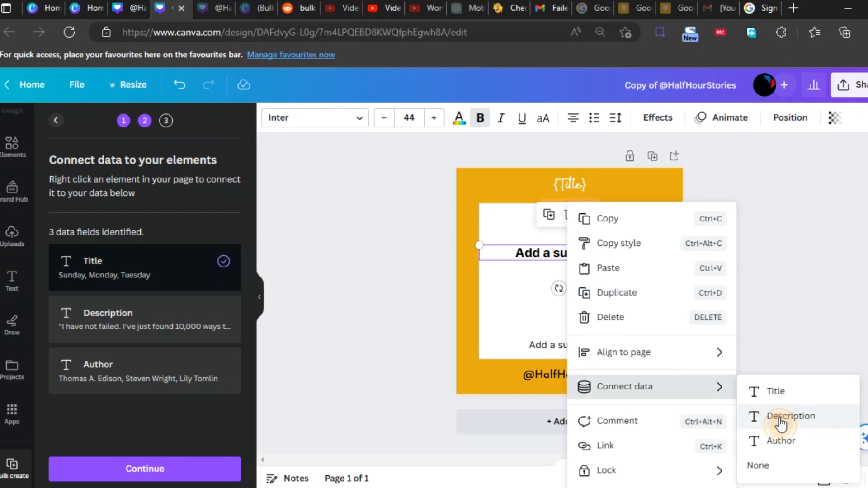
pyautogui.click(790, 416)
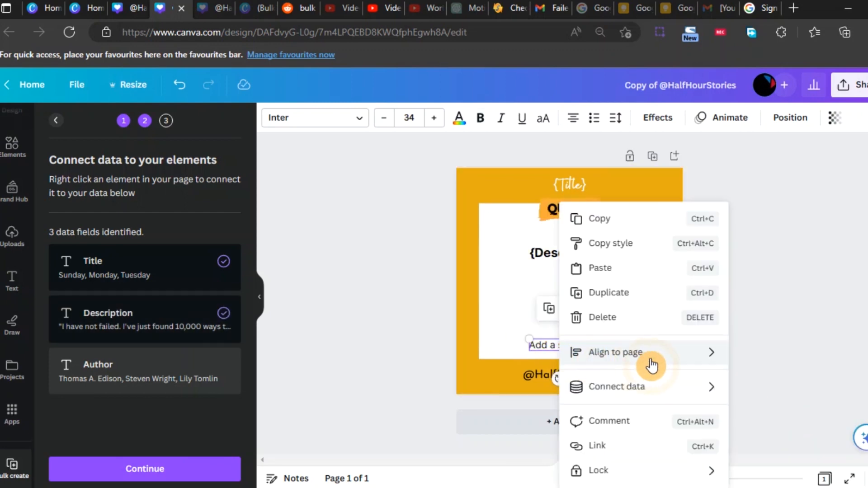
pyautogui.moveTo(616, 386)
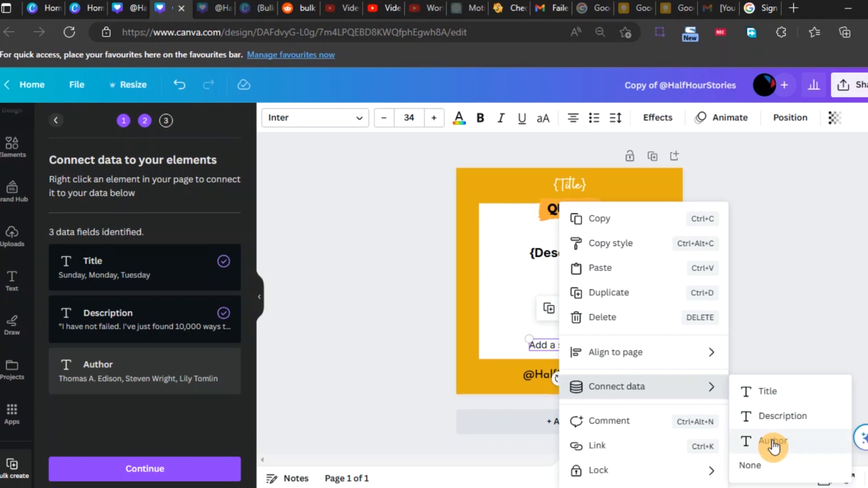
pyautogui.click(772, 441)
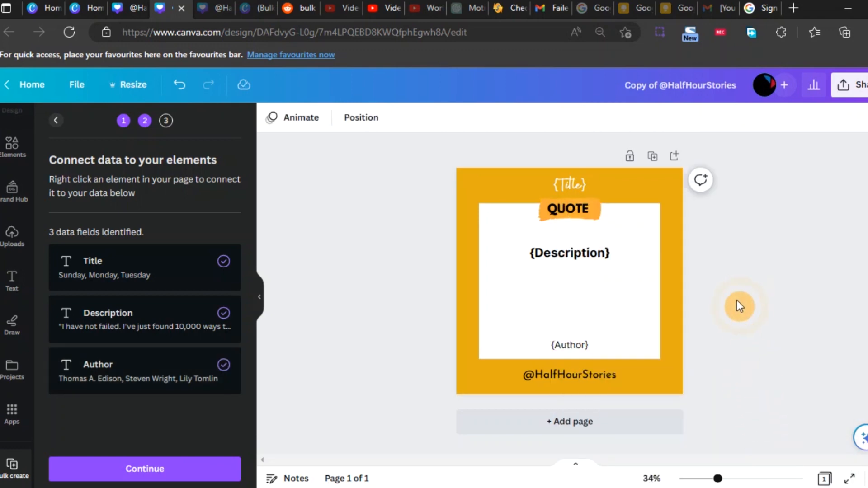
pyautogui.click(144, 469)
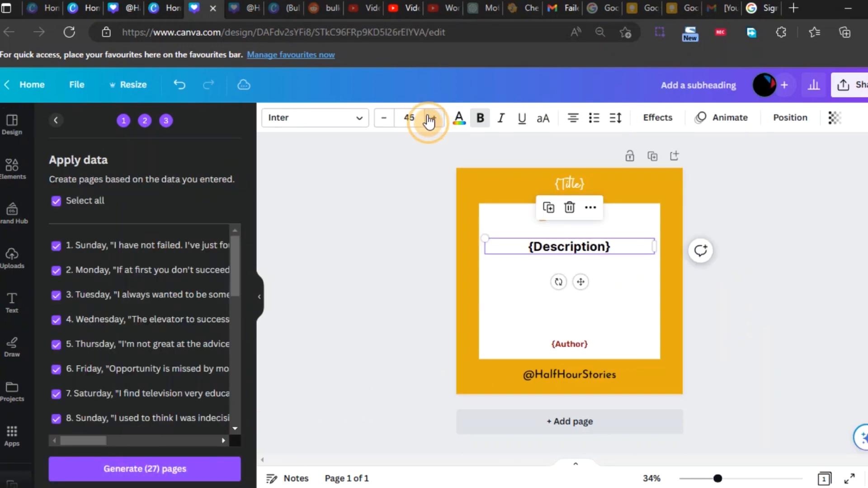
# Nudge the {Description} text size up and back down to about 47
pyautogui.click(434, 118)
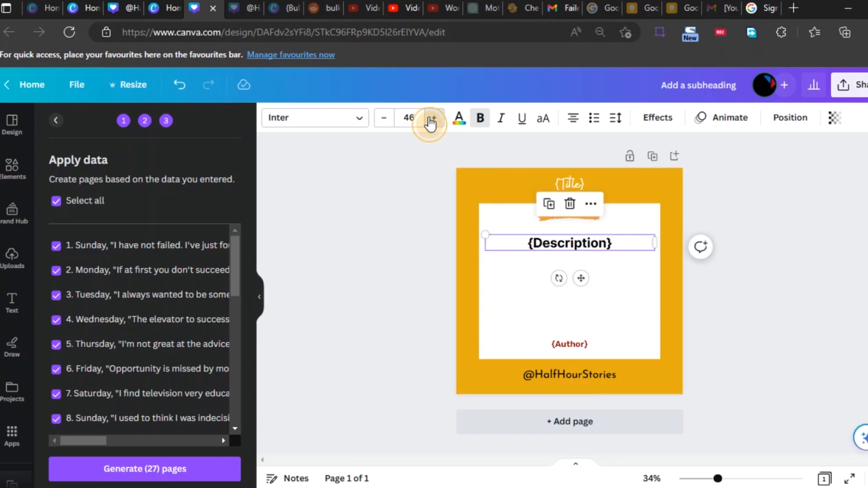
pyautogui.click(433, 118)
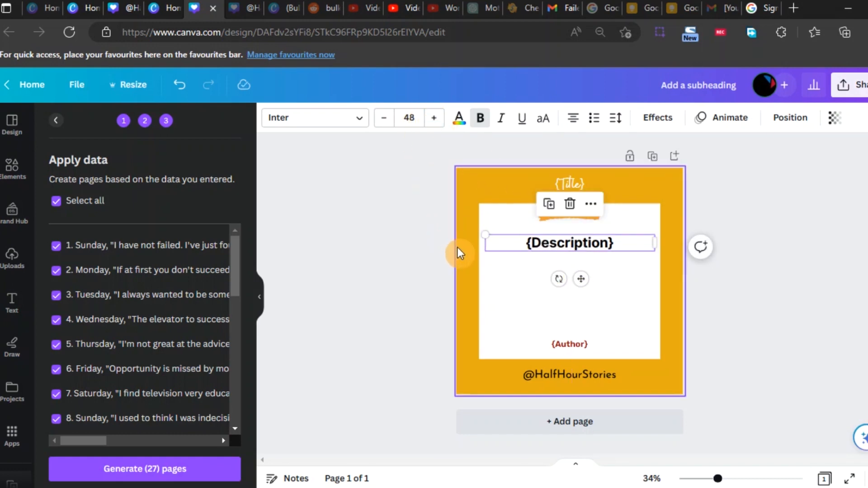
pyautogui.click(384, 118)
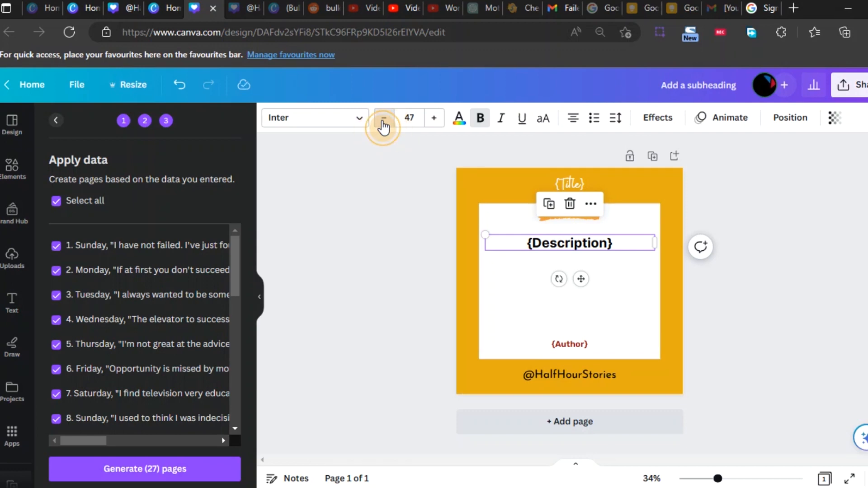
pyautogui.click(383, 118)
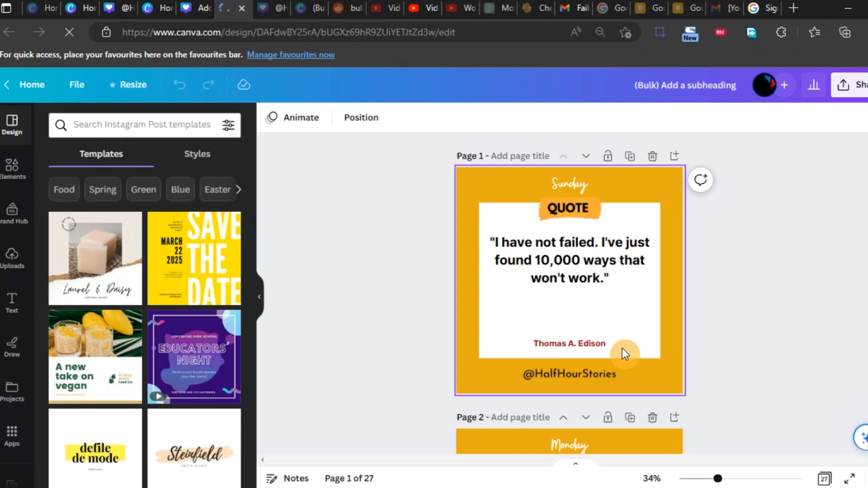
# Scroll through the 27 generated pages to verify each shows its own day, quote and author
pyautogui.scroll(-3)
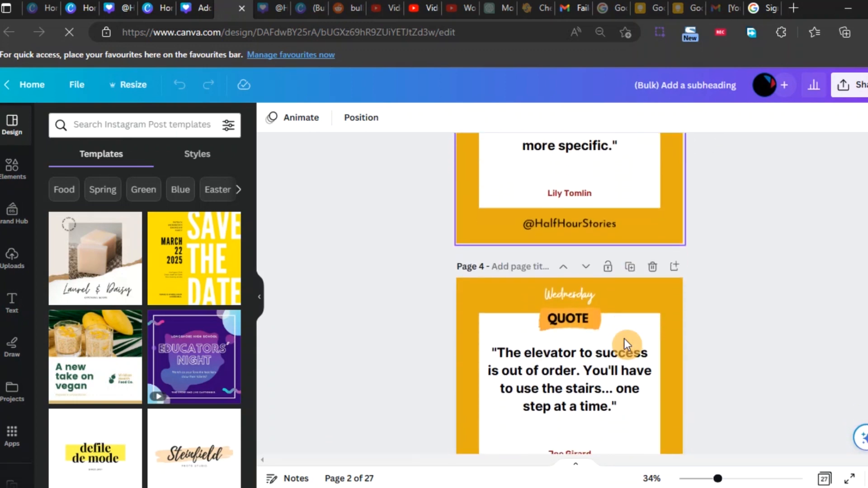
pyautogui.scroll(-3)
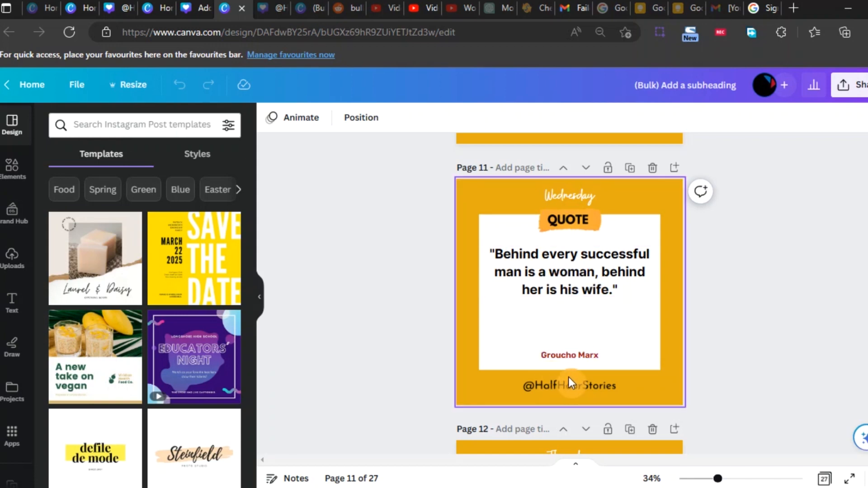
pyautogui.scroll(-3)
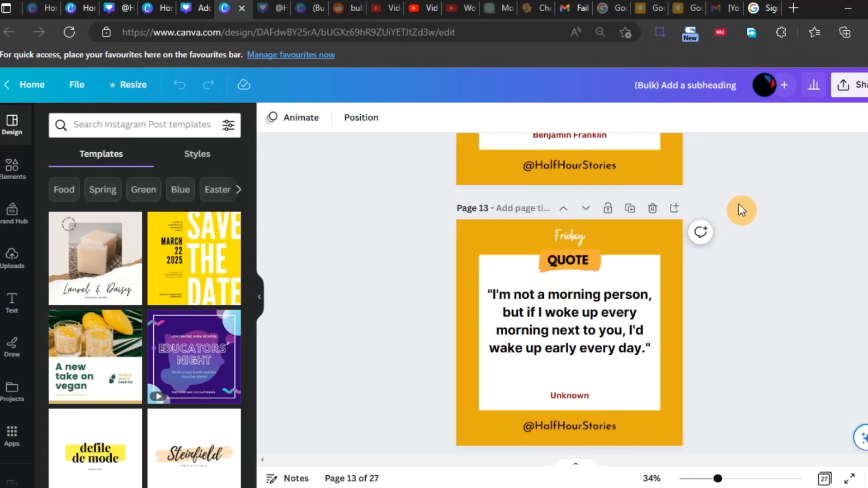
pyautogui.moveTo(858, 103)
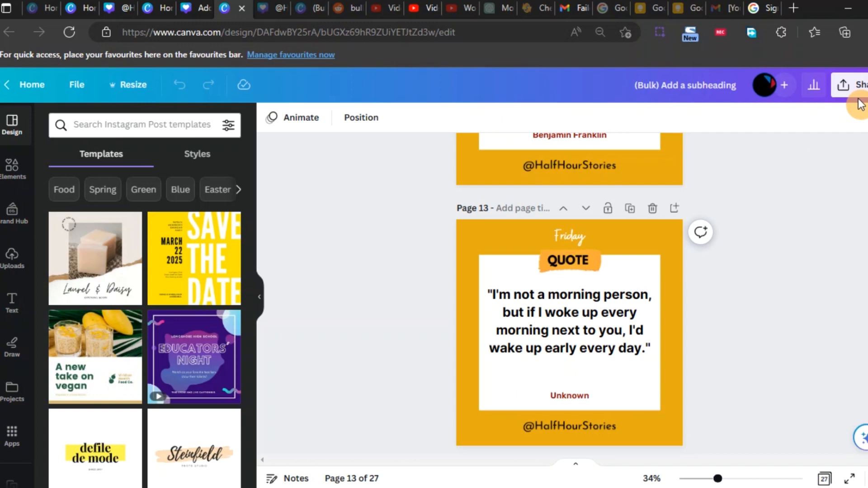
# Reach the PNG download settings via Share, with all 27 pages at 1080×1080 selected
pyautogui.click(857, 85)
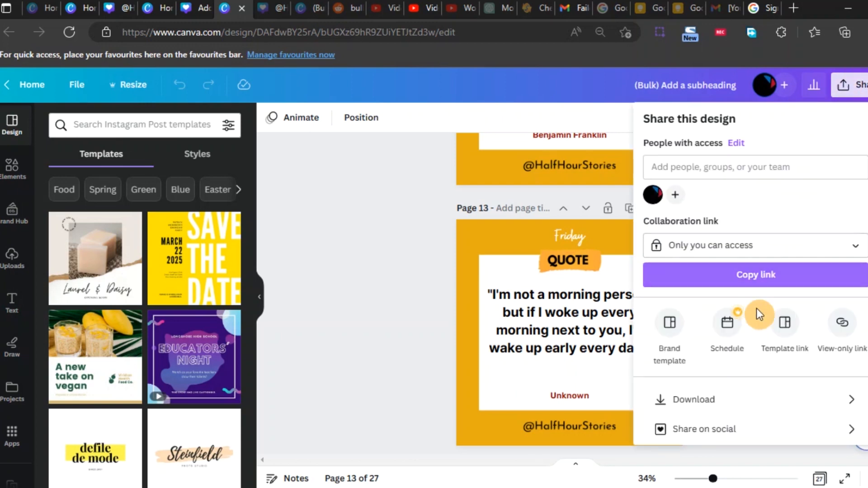
pyautogui.moveTo(739, 400)
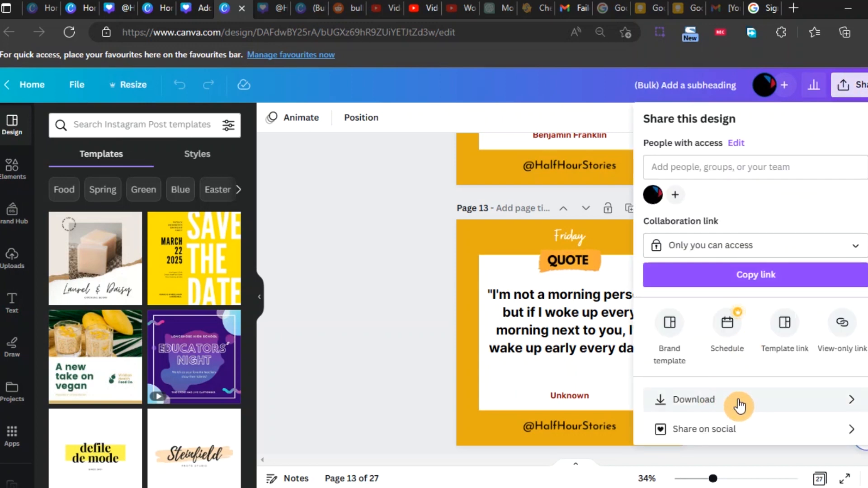
pyautogui.click(693, 399)
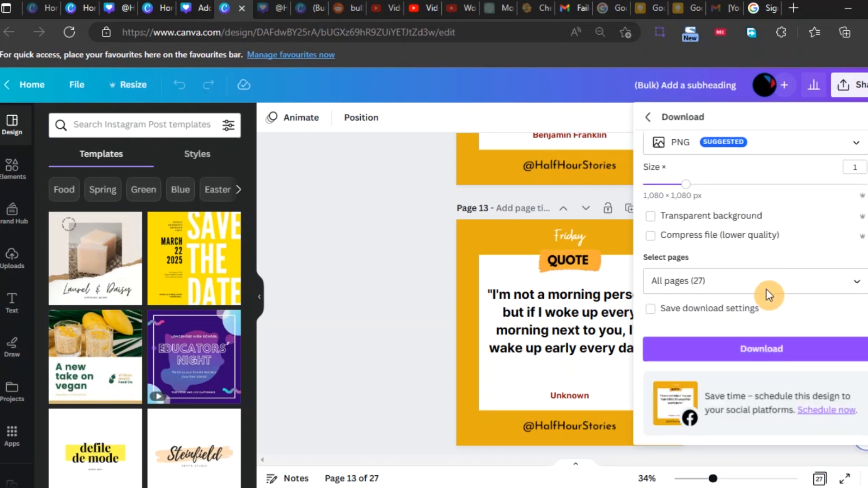
pyautogui.moveTo(761, 355)
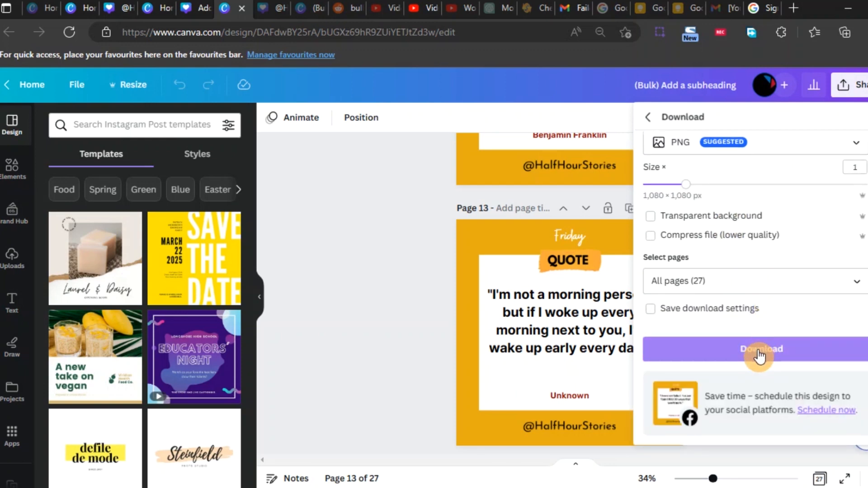